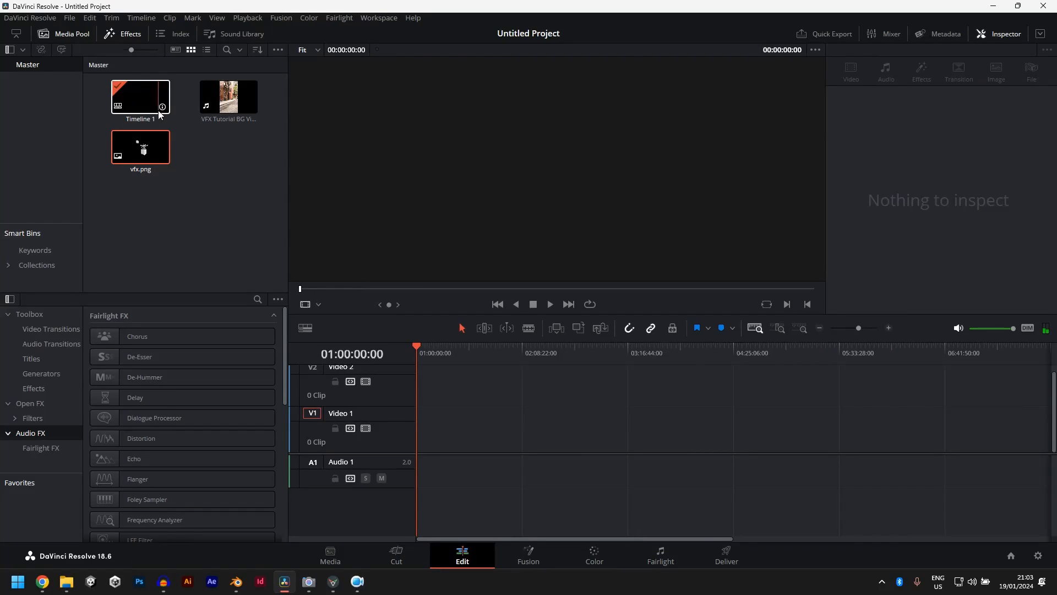
Place VFX Tutorial BG Video.mp4 on Video 1 and vfx.png above it on Video 2.
left_click_drag(228, 97, 451, 468)
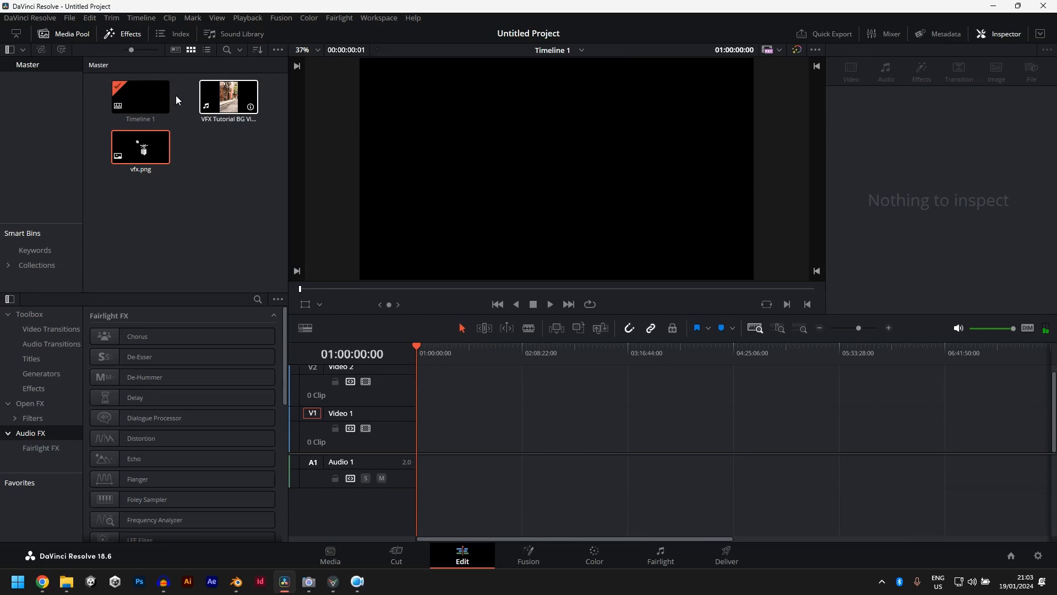
left_click_drag(228, 96, 473, 435)
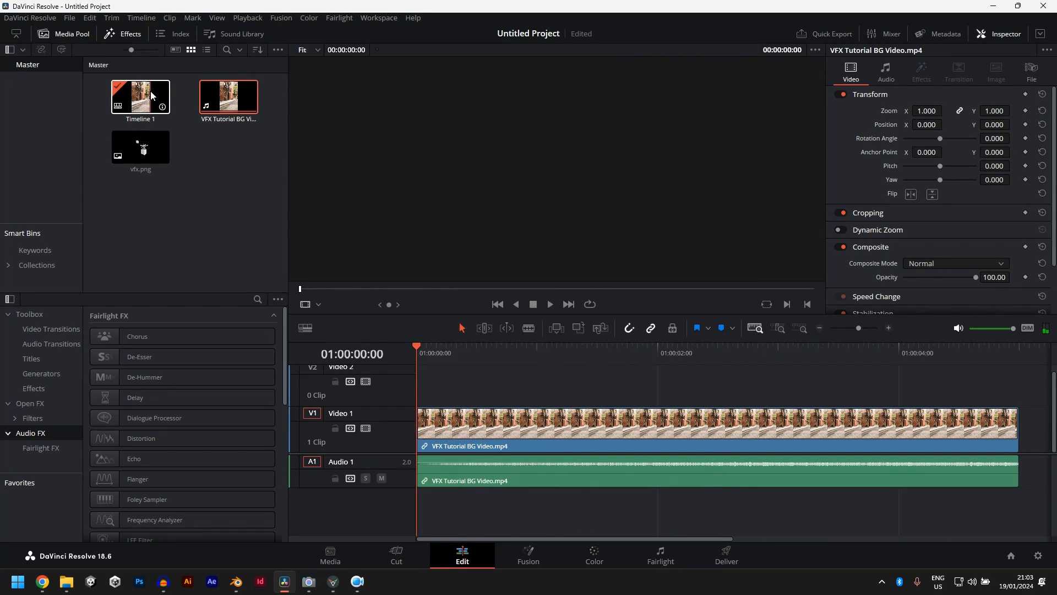
left_click_drag(140, 146, 460, 384)
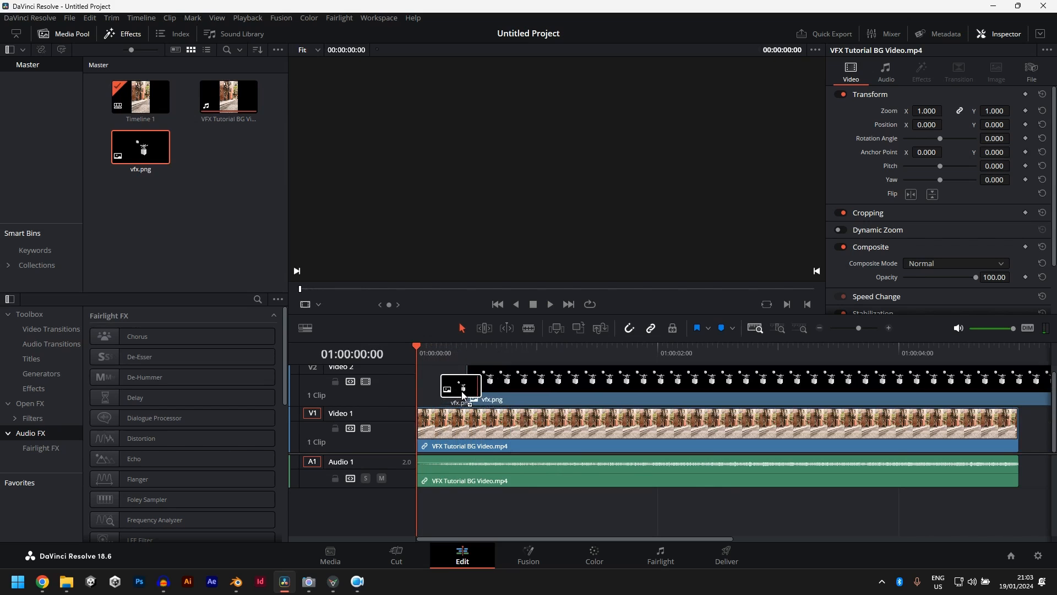